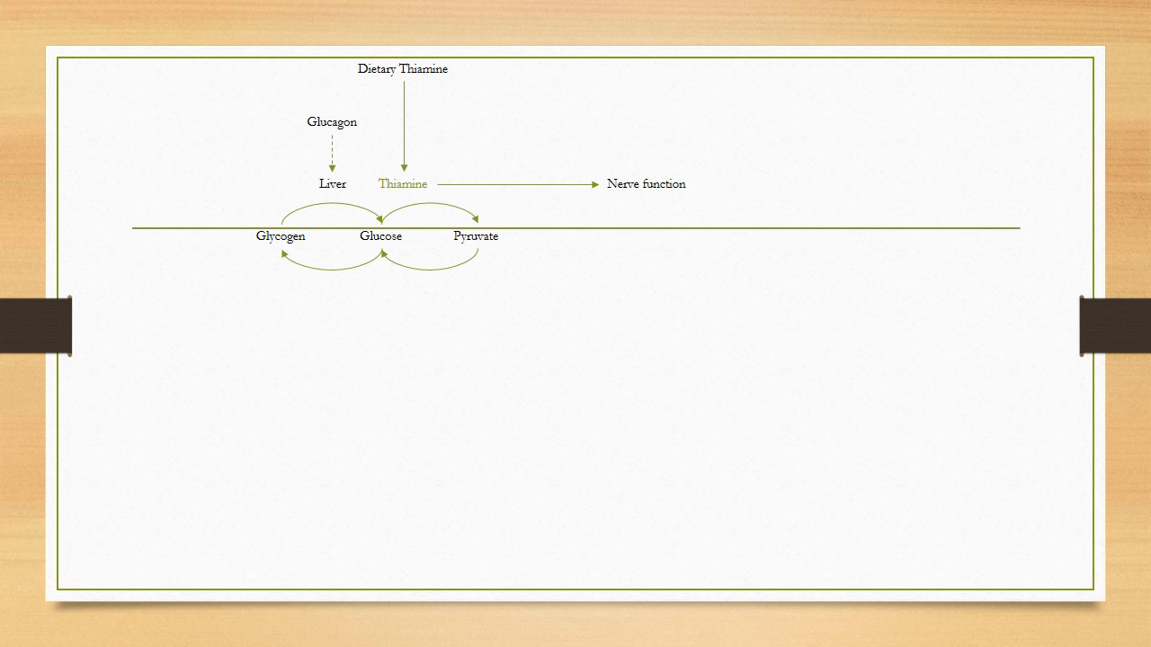
text(MALNOURISHMENT)
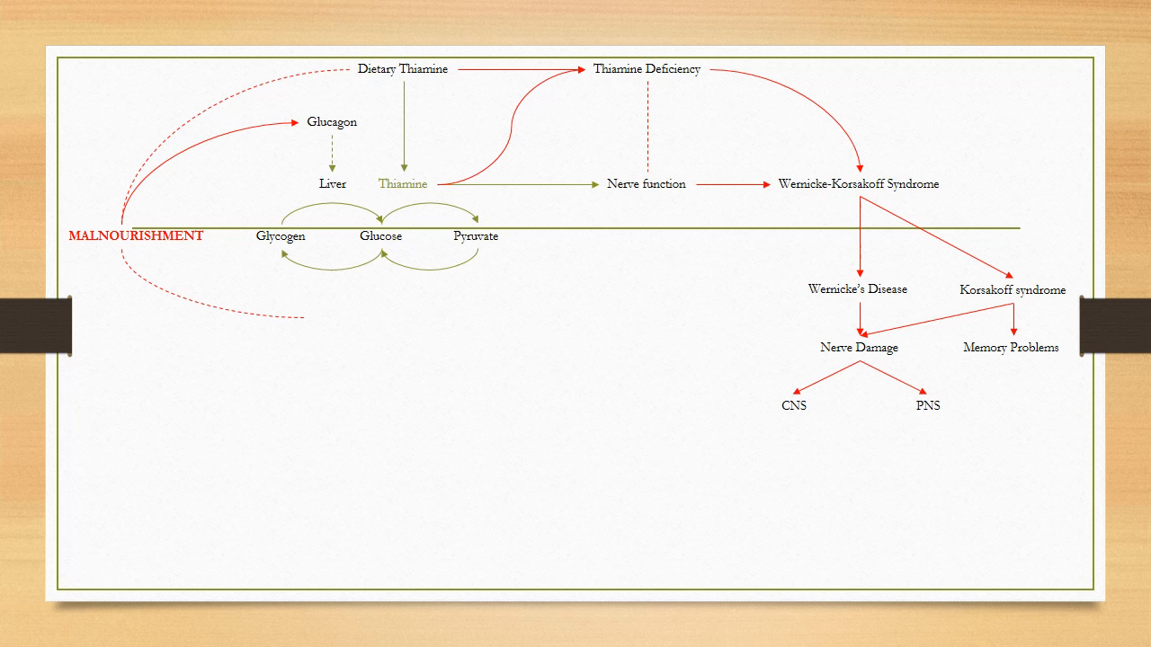
text(Insulin)
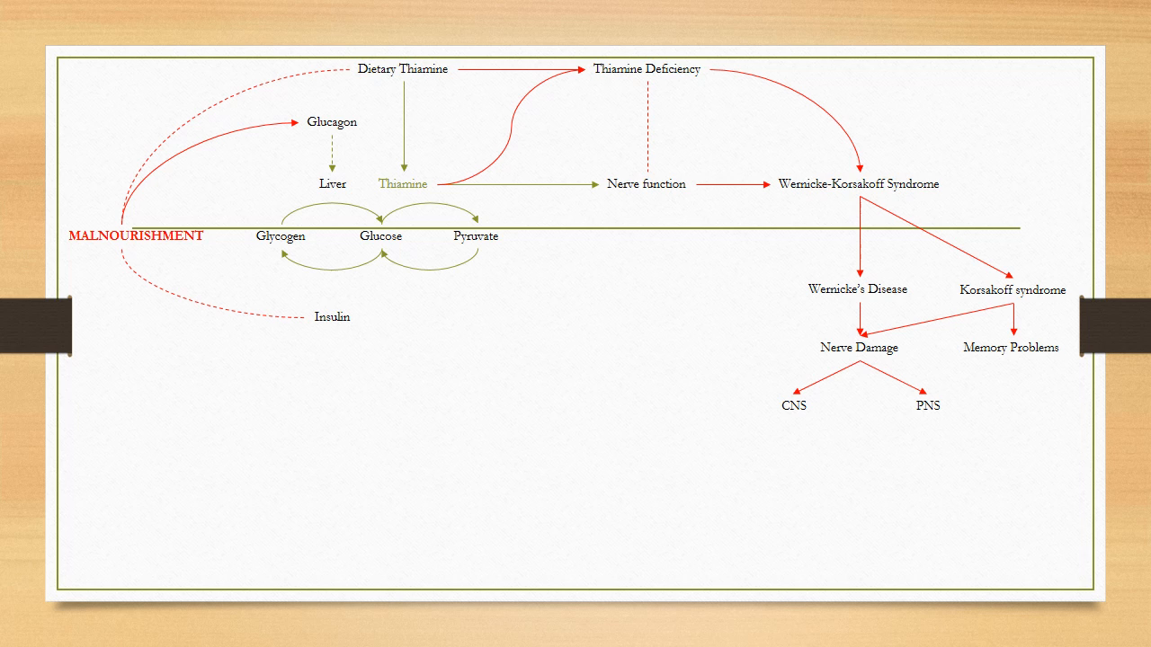
text(REFEEEDING)
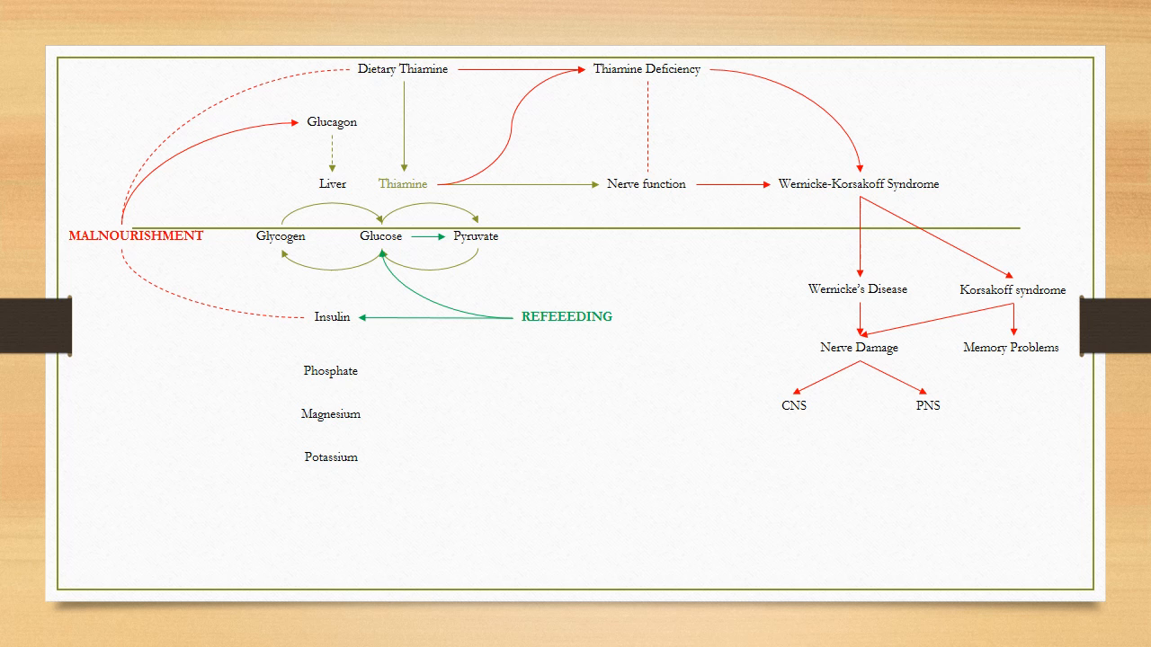
text(Nerve Function)
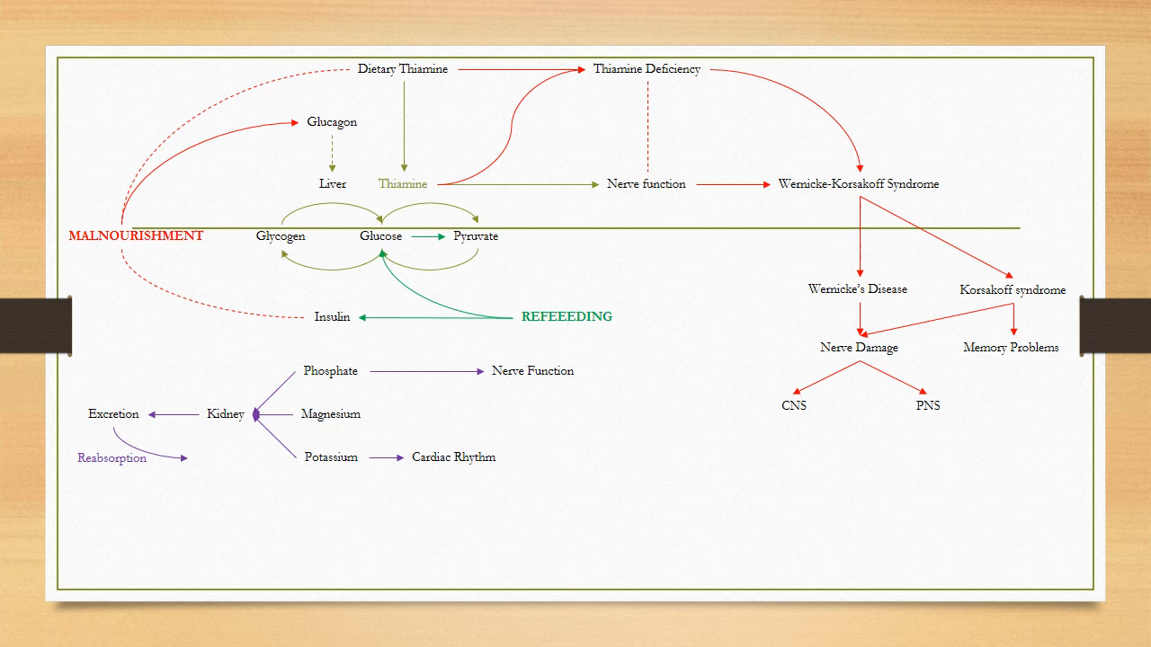
text(Circulation)
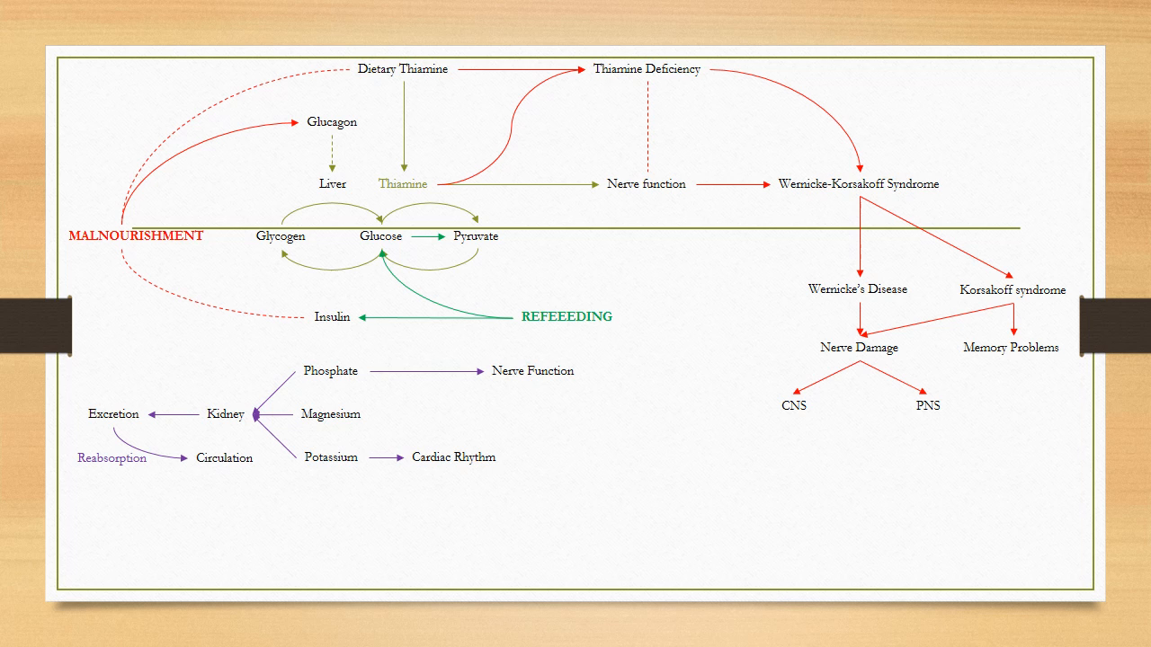